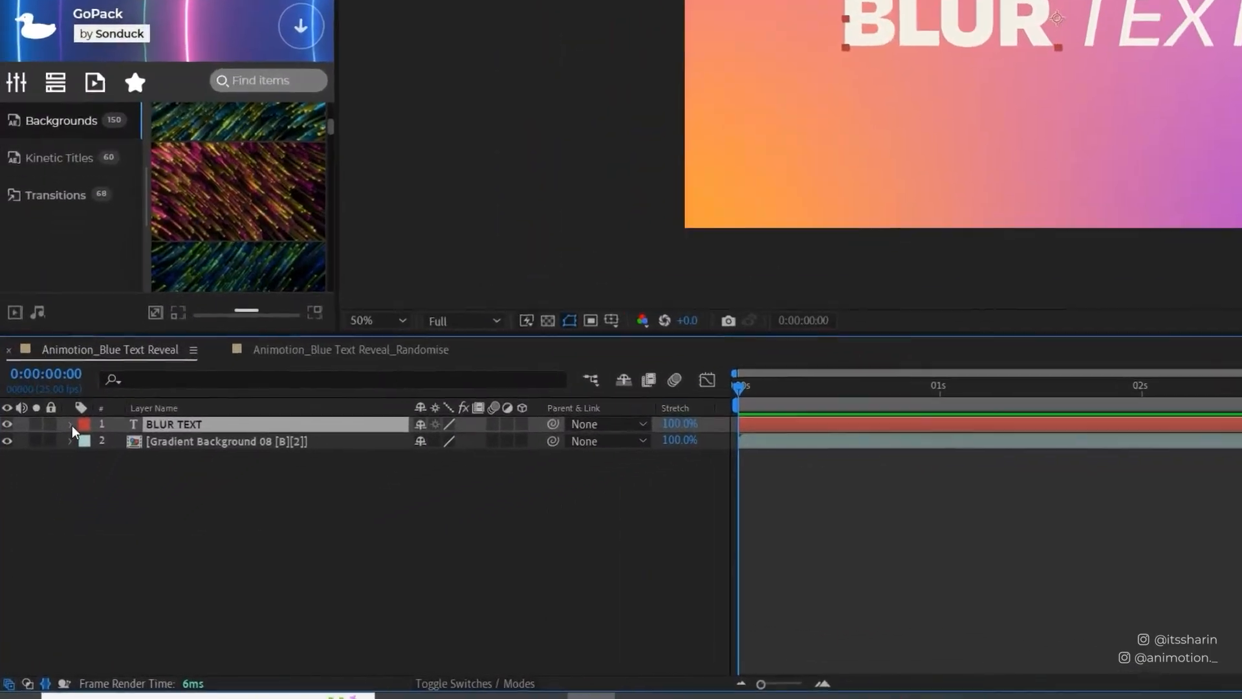
- Add a Blur text animator to the BLUR TEXT layer with Blur 20.0, 20.0
{"action": "left_click", "coordinate": [72, 424]}
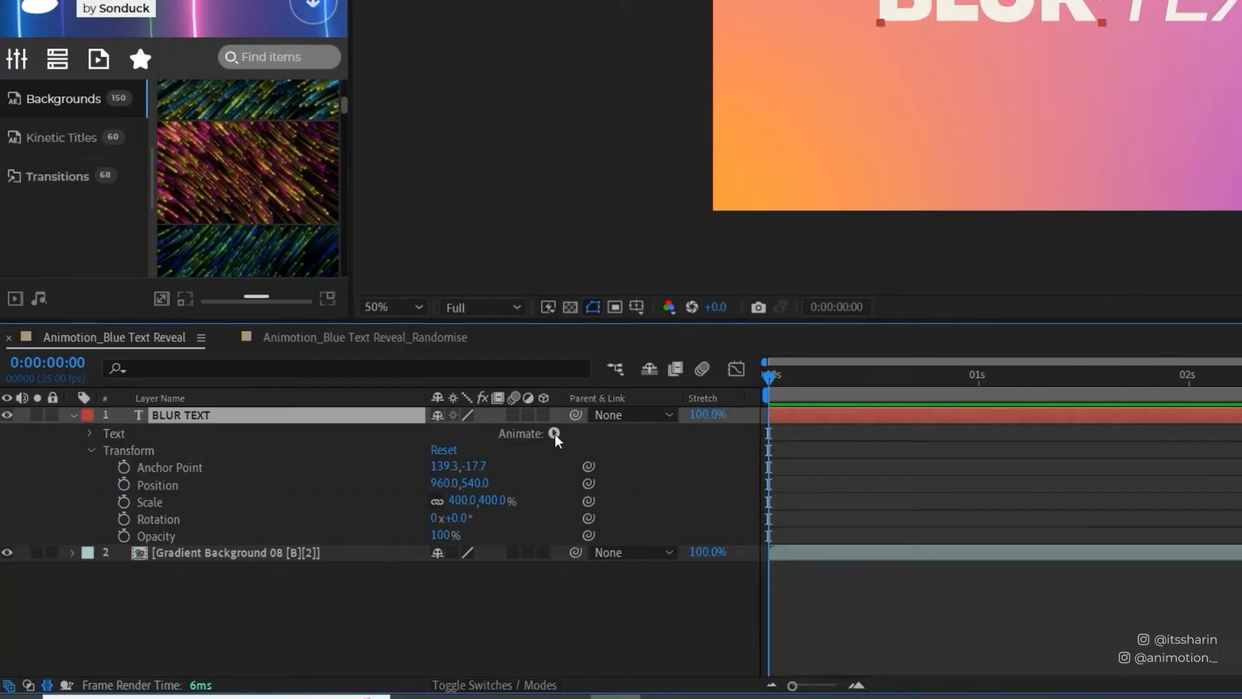
{"action": "left_click", "coordinate": [555, 433]}
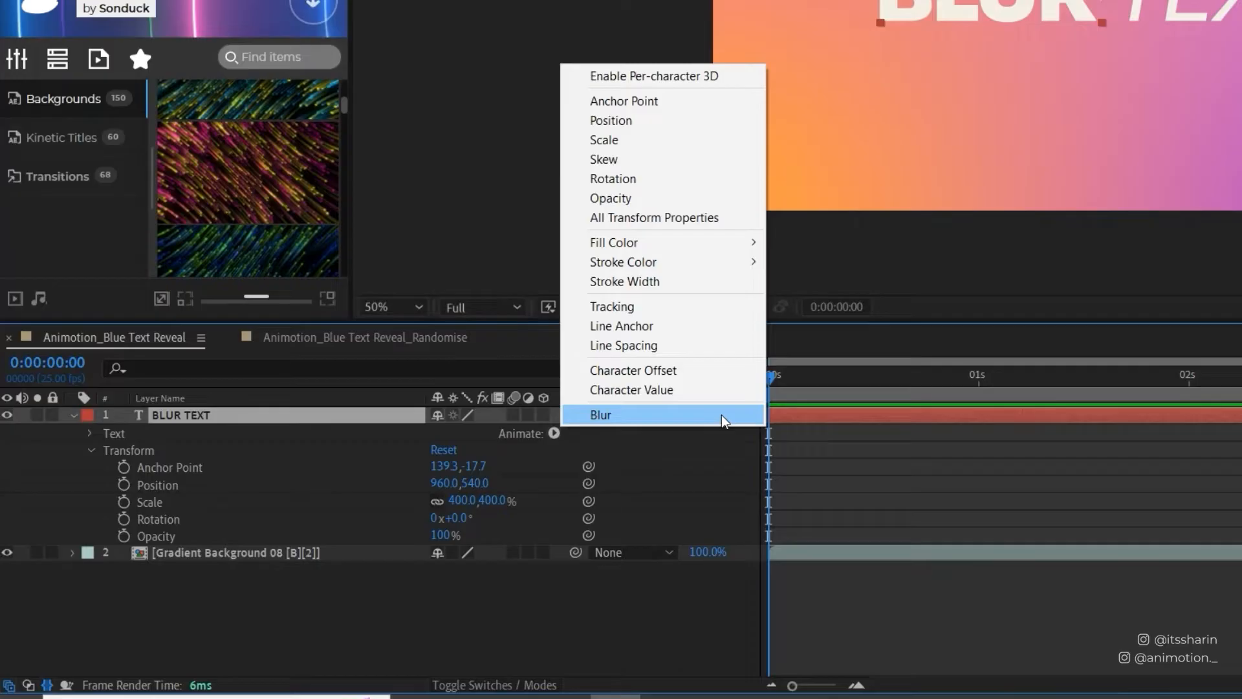
{"action": "left_click", "coordinate": [602, 414]}
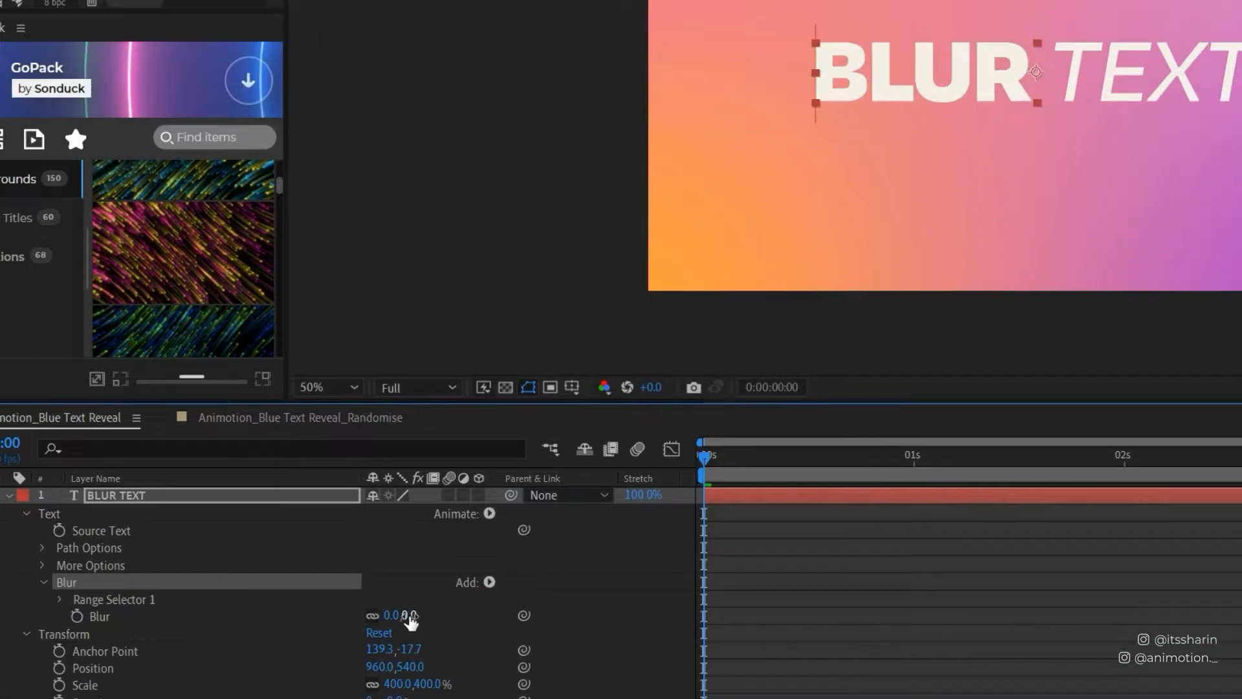
{"action": "left_click_drag", "start_coordinate": [393, 615], "coordinate": [411, 614]}
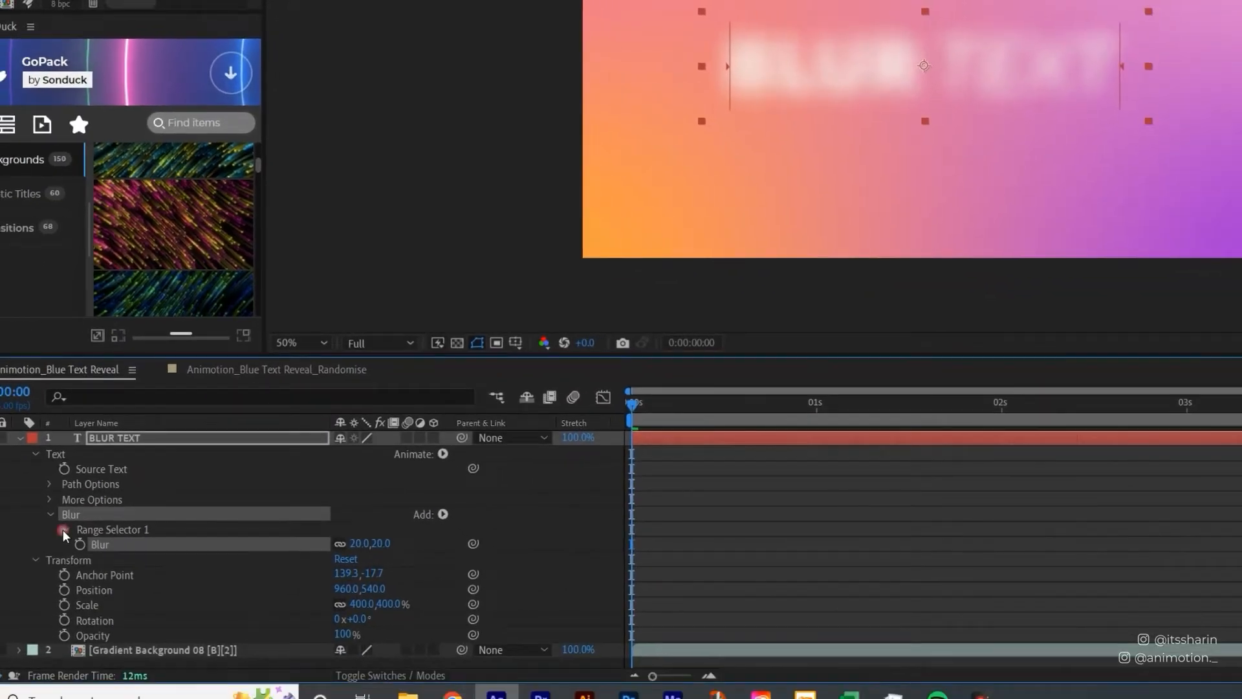
- Keyframe Range Selector 1 Offset from 0% to 100% over about three seconds
{"action": "left_click", "coordinate": [64, 530]}
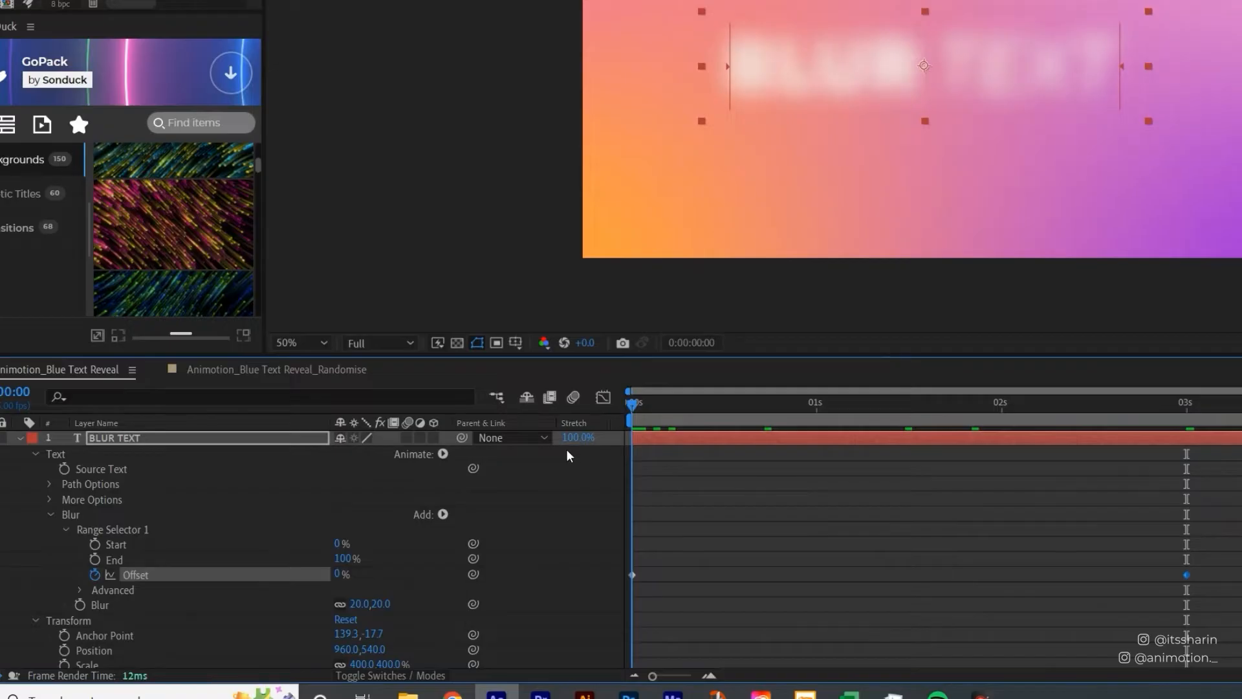
{"action": "left_click", "coordinate": [884, 404]}
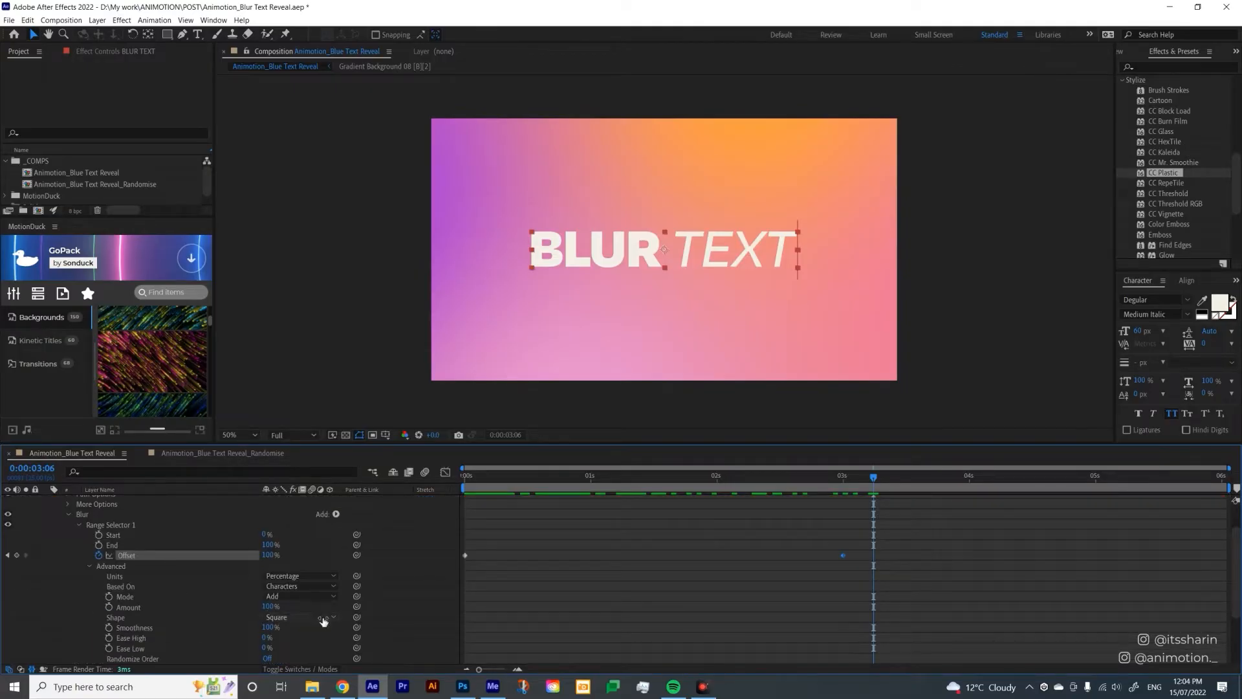
- Change the blur Range Selector's Advanced Shape from Square to Ramp Up
{"action": "left_click", "coordinate": [301, 617]}
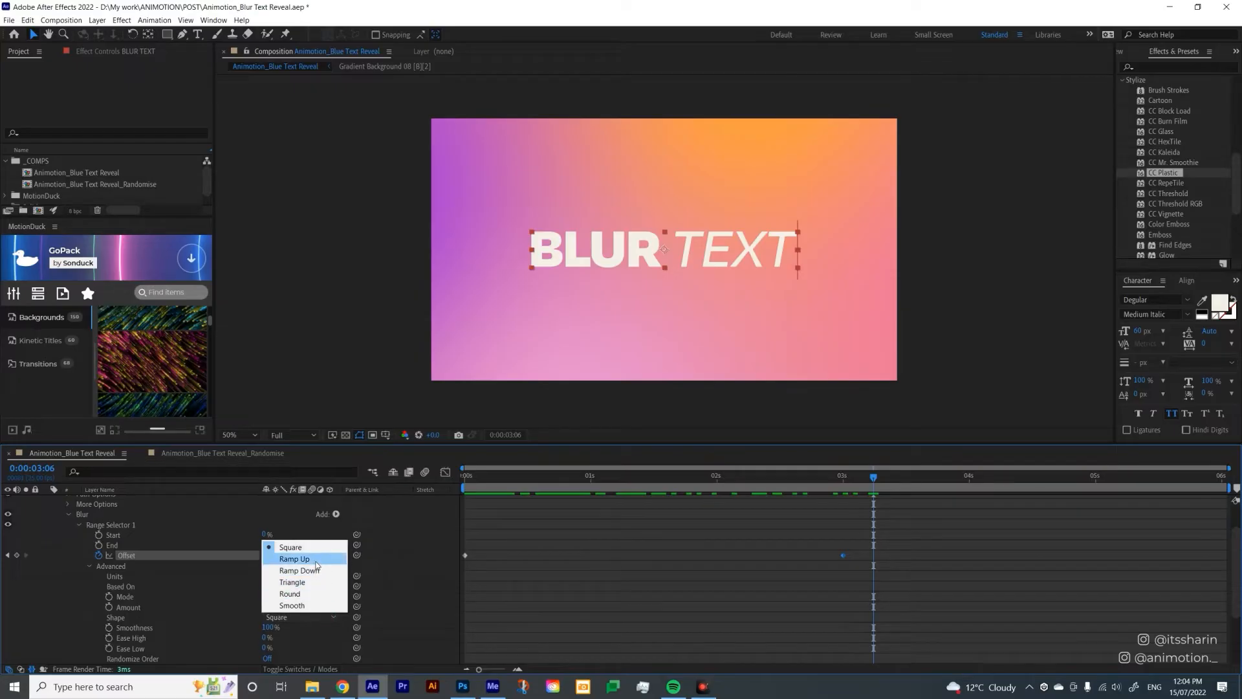
{"action": "left_click", "coordinate": [294, 559]}
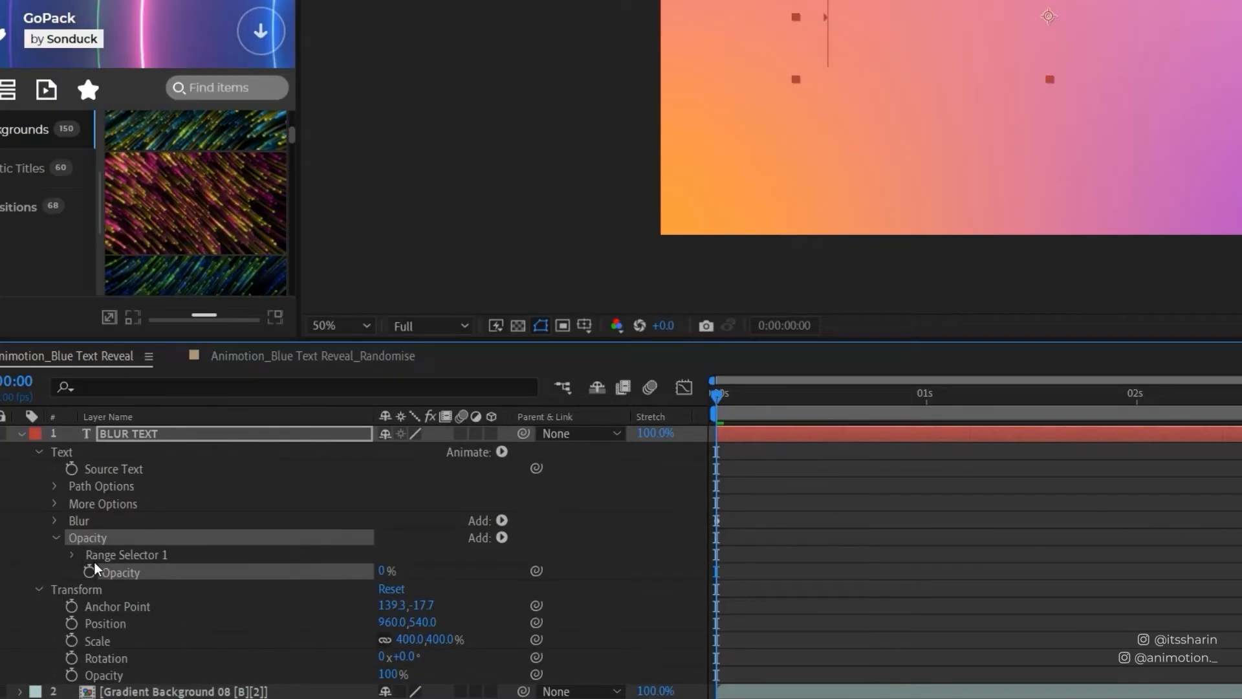
- Keyframe the Opacity Range Selector Offset from 0% upward with a Ramp Up shape
{"action": "left_click", "coordinate": [72, 555]}
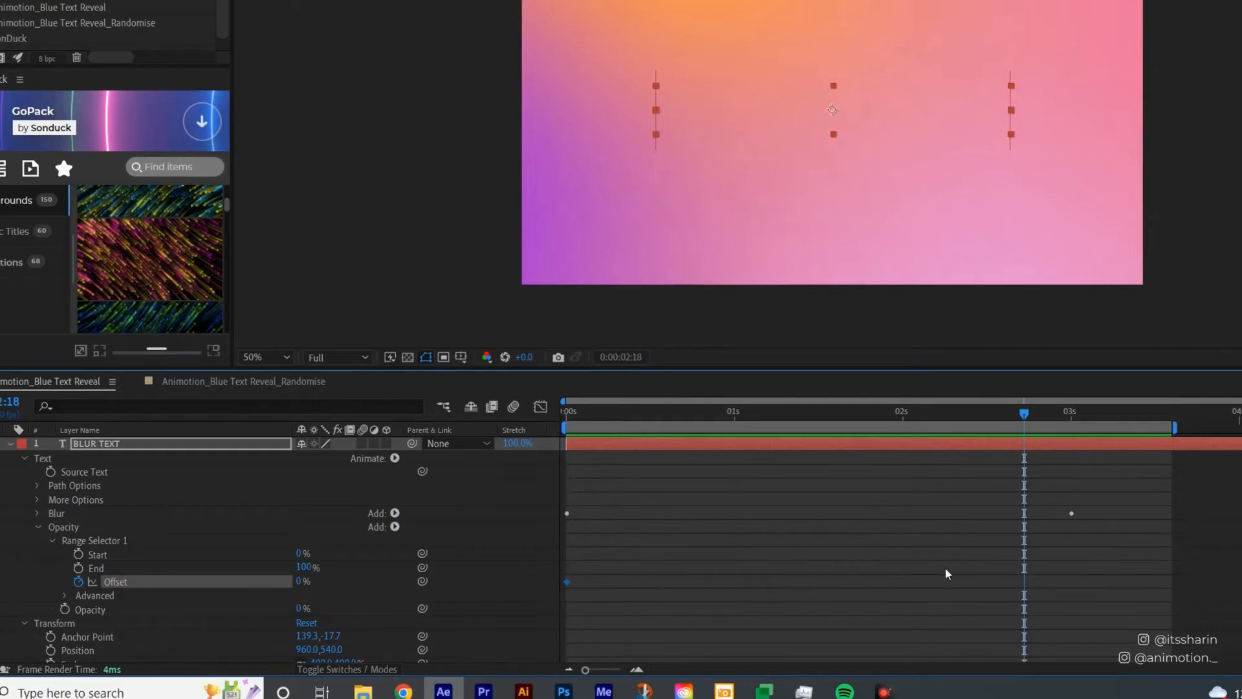
{"action": "mouse_move", "coordinate": [1050, 551]}
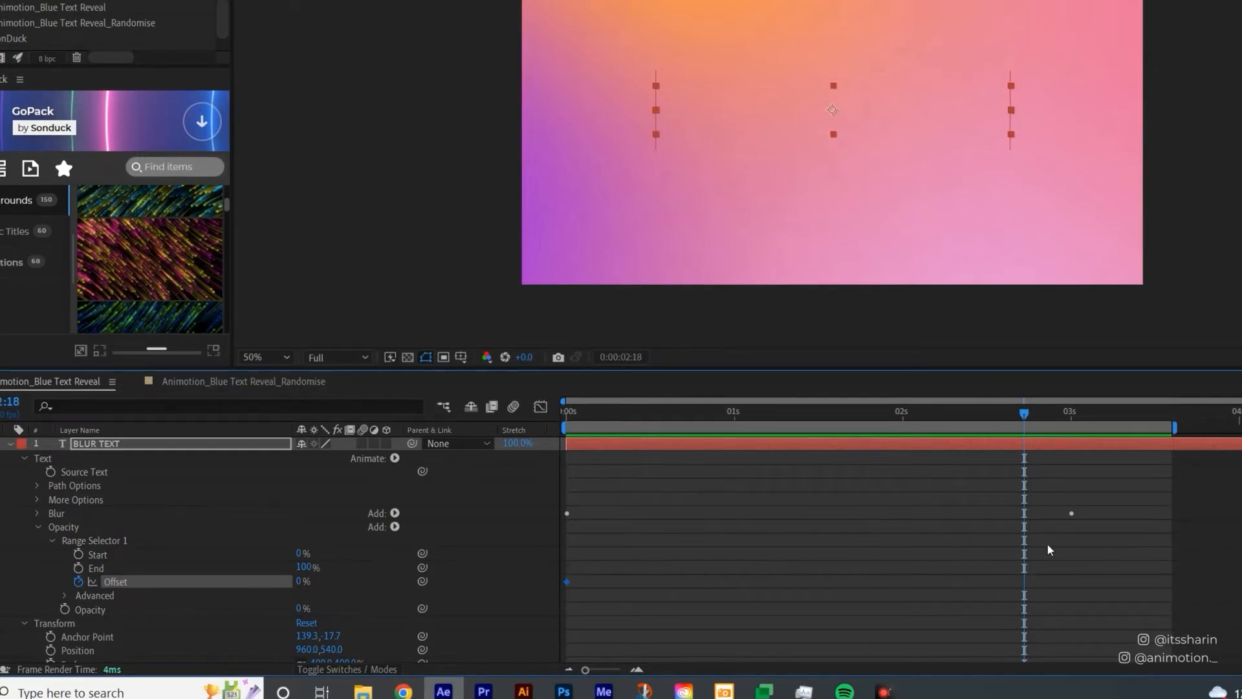
{"action": "mouse_move", "coordinate": [1075, 528]}
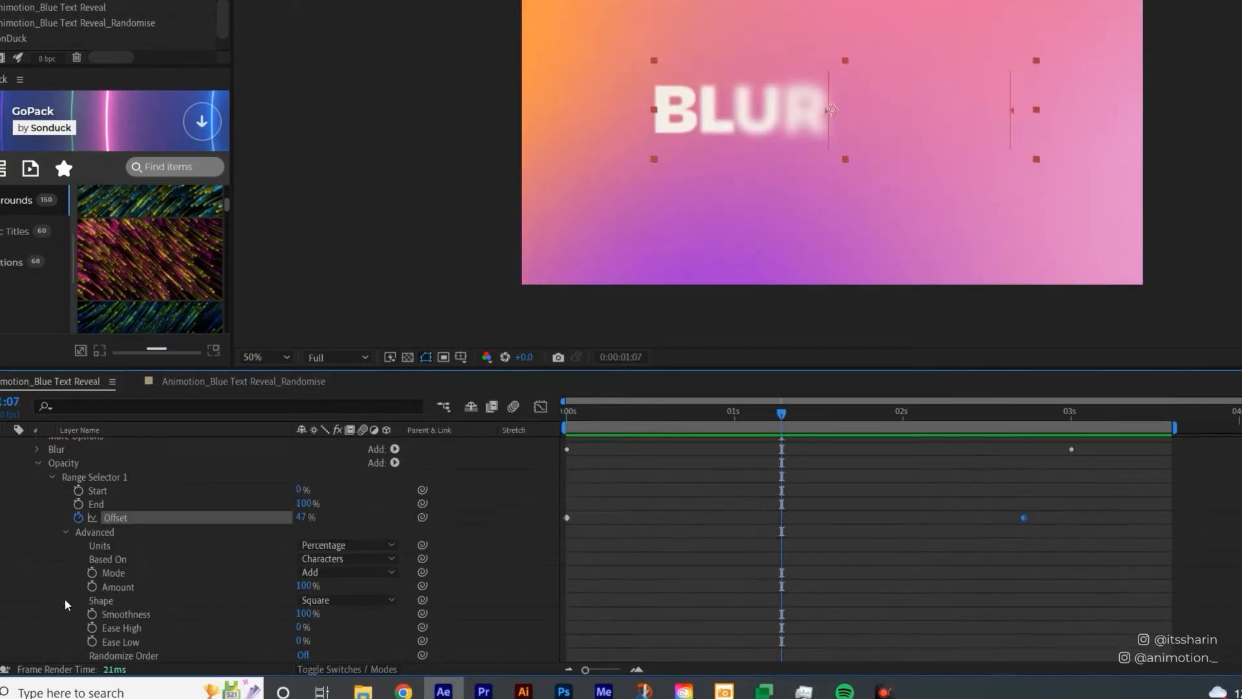
{"action": "left_click", "coordinate": [347, 599]}
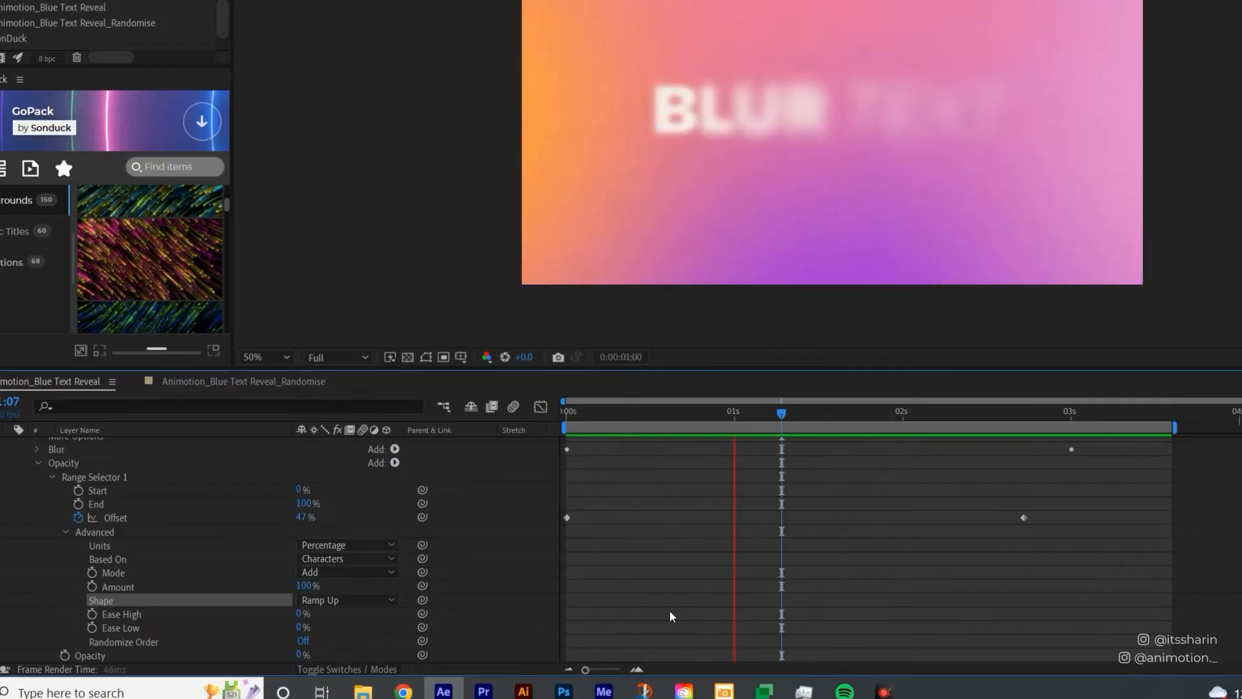
{"action": "left_click_drag", "start_coordinate": [780, 413], "coordinate": [1117, 413]}
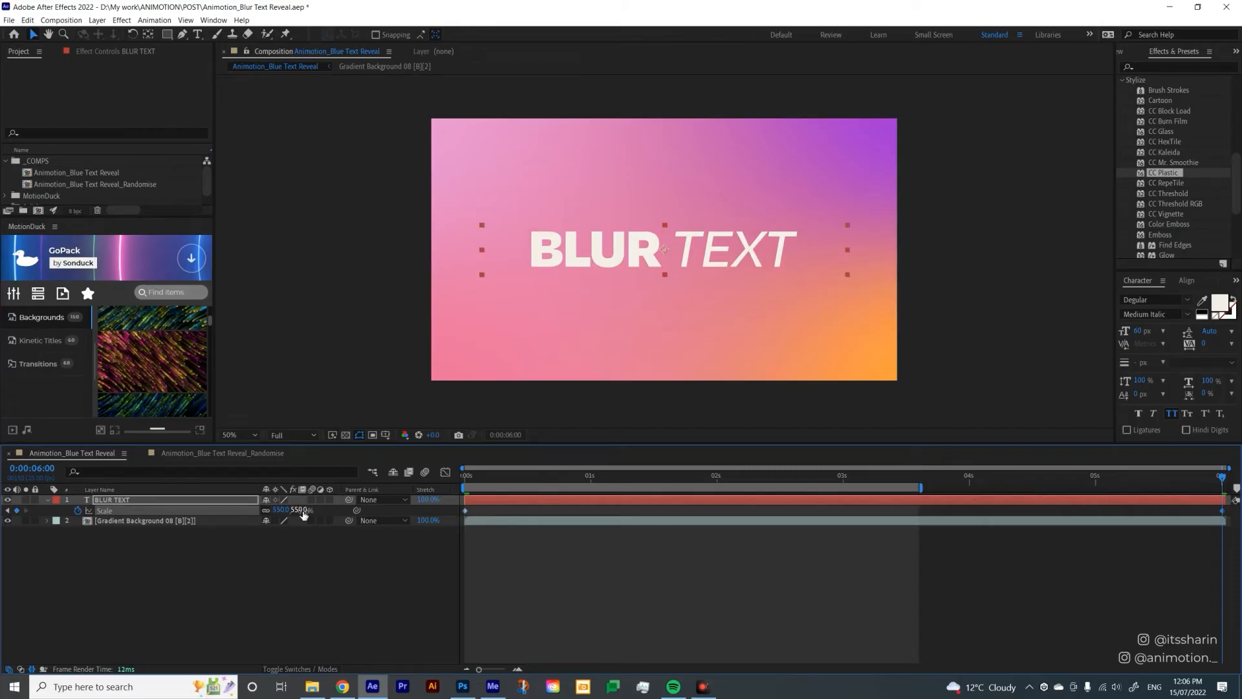
- Keyframe Scale from 400% at the start to about 550% at 6 seconds
{"action": "left_click", "coordinate": [665, 474]}
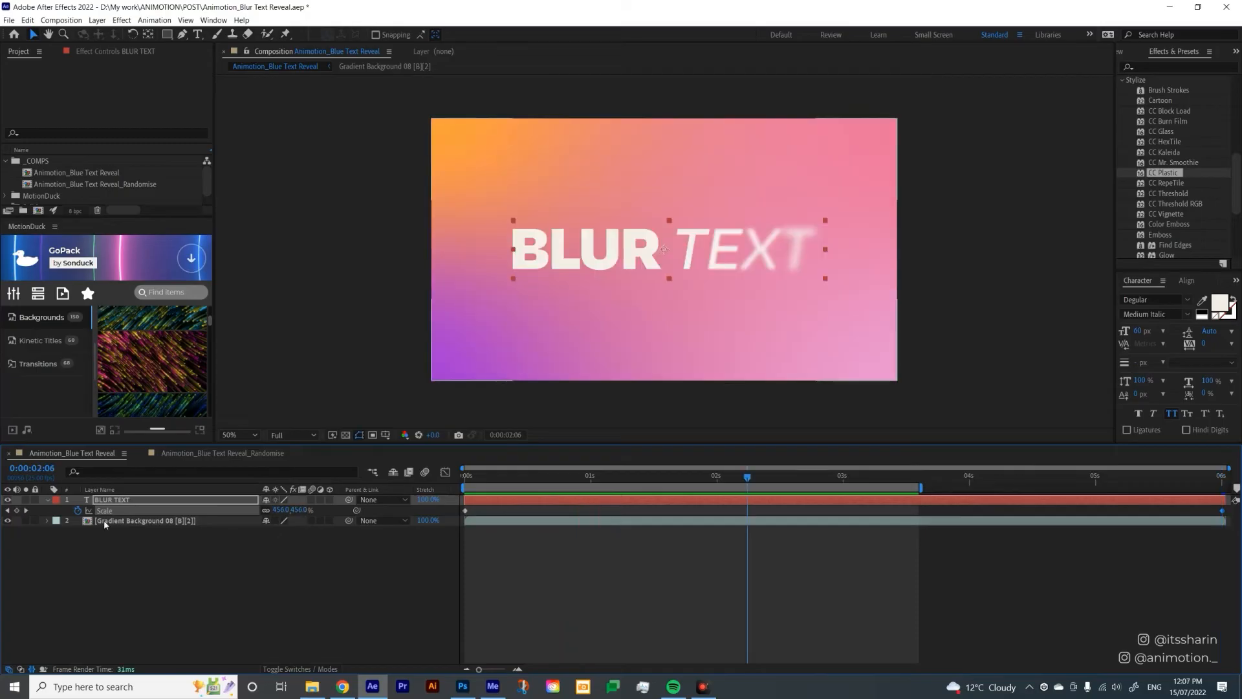
{"action": "mouse_move", "coordinate": [168, 524]}
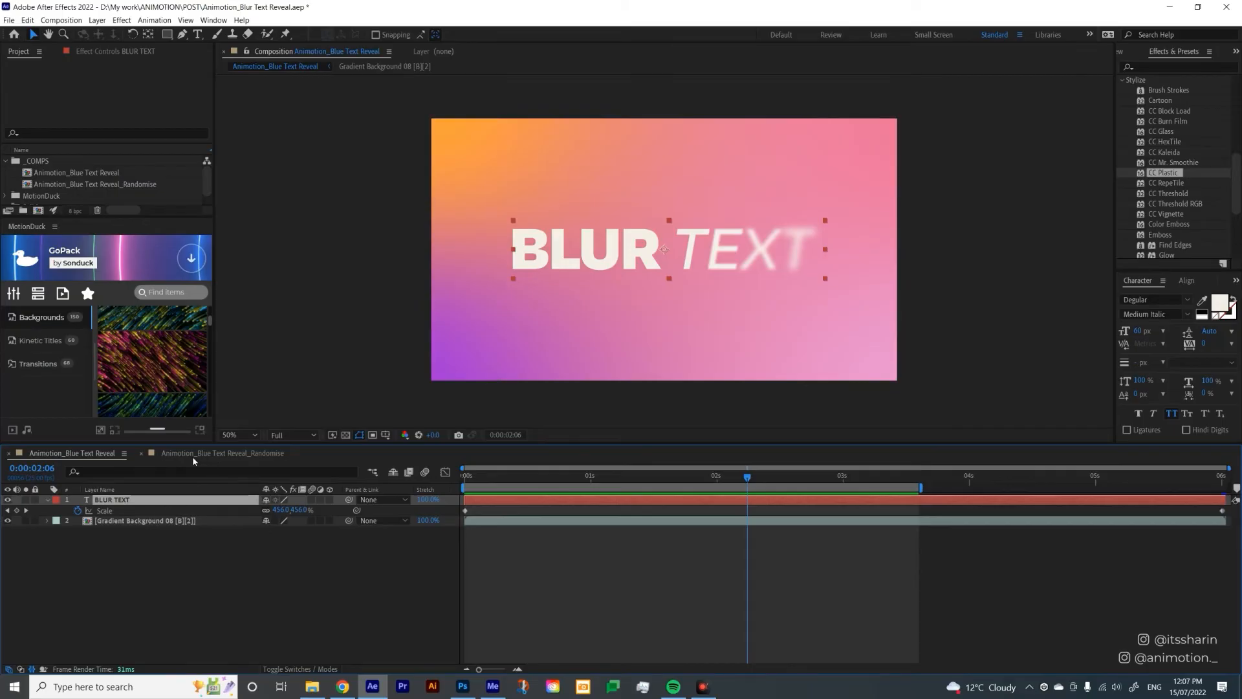
- Switch to the Randomise composition and reveal the text layer's keyframed properties
{"action": "left_click", "coordinate": [222, 453]}
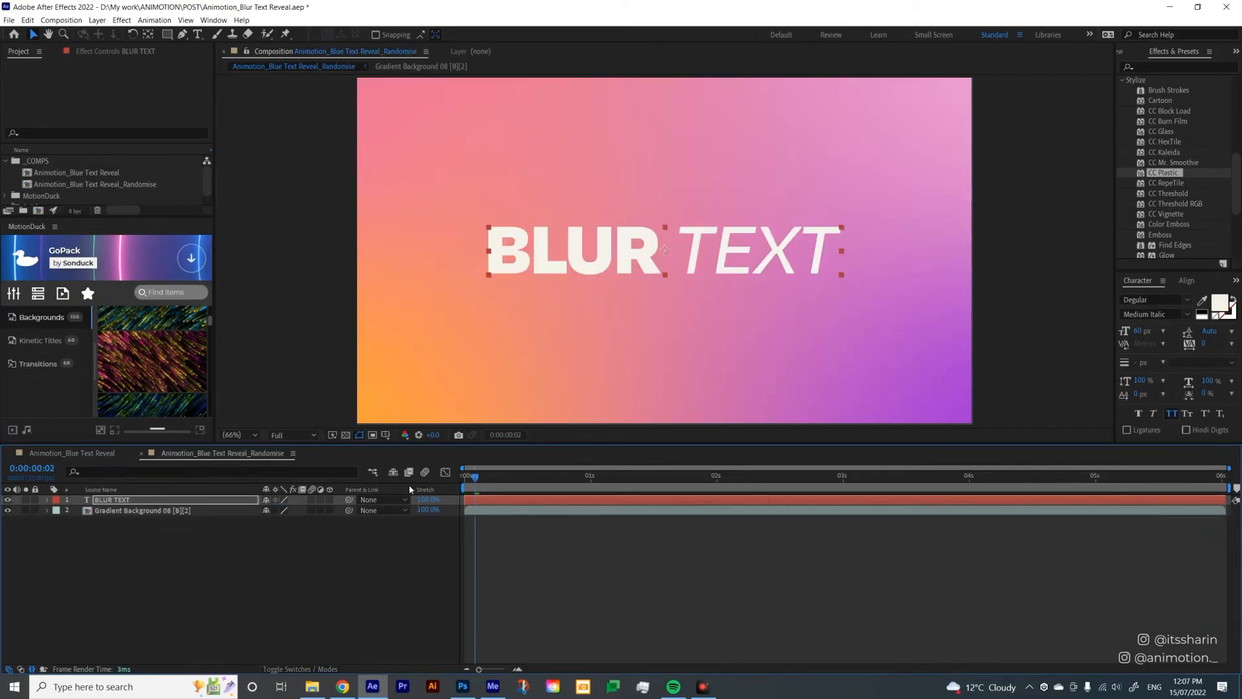
{"action": "key", "text": "Delete"}
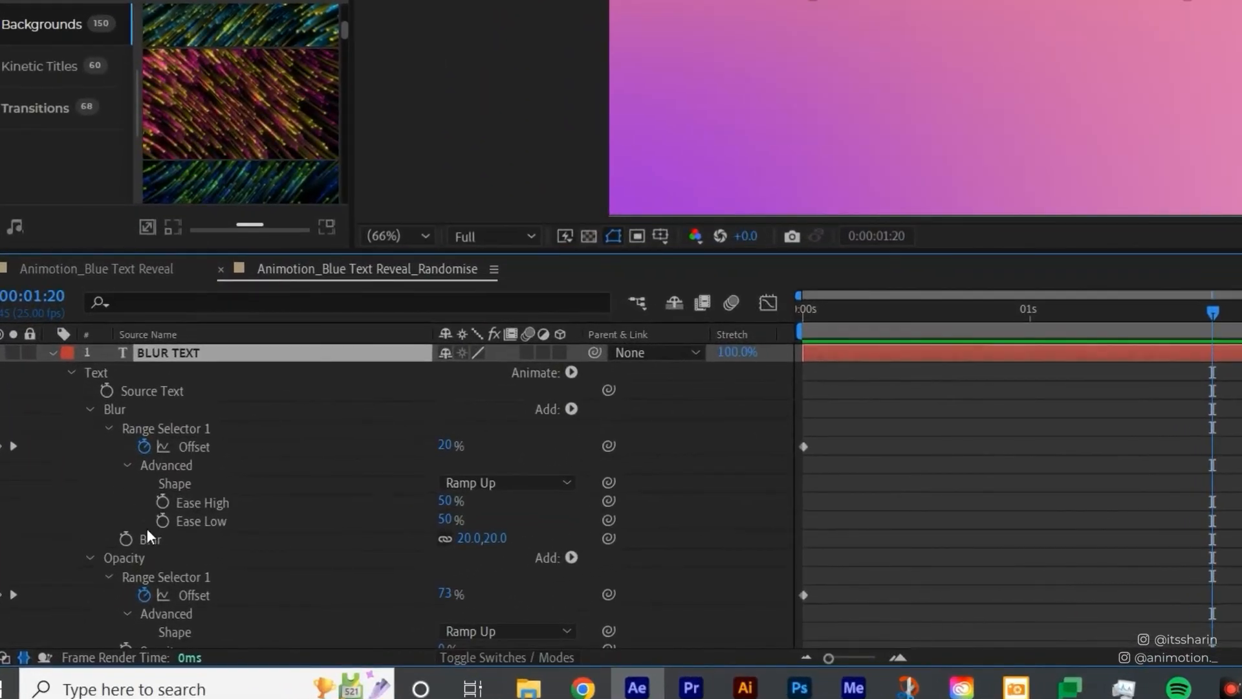
- Turn Randomize Order On in the Blur Range Selector's Advanced options
{"action": "left_click", "coordinate": [128, 464]}
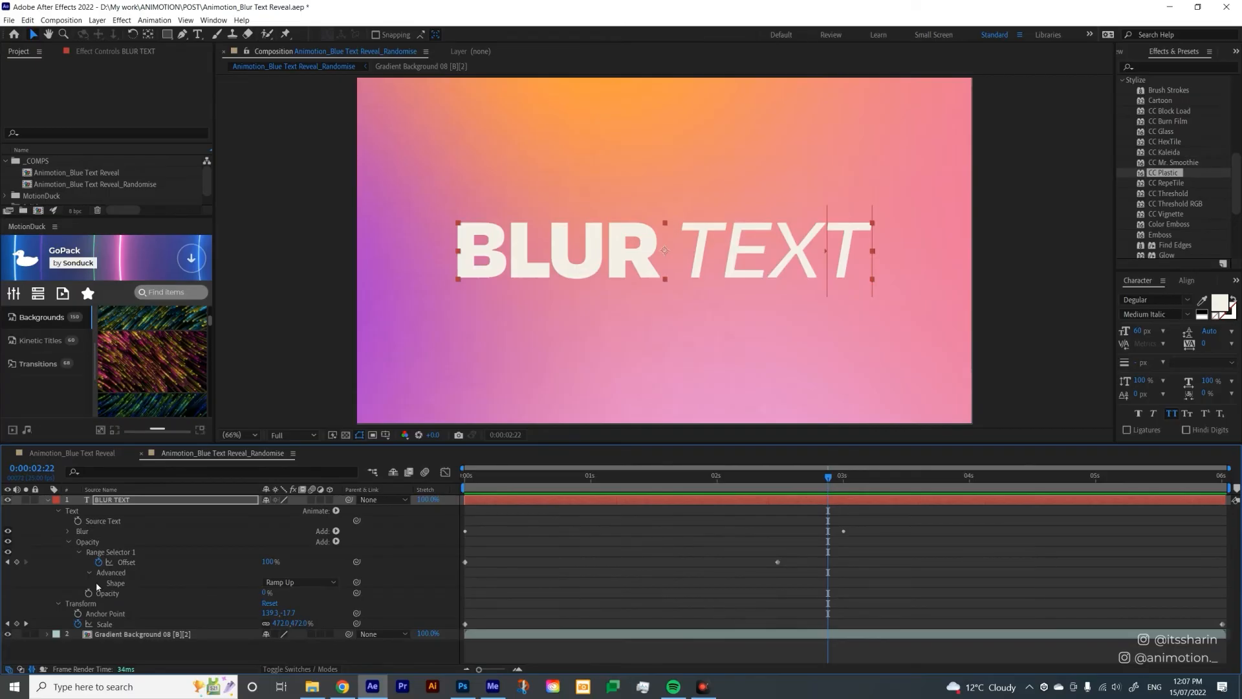
{"action": "left_click", "coordinate": [90, 572]}
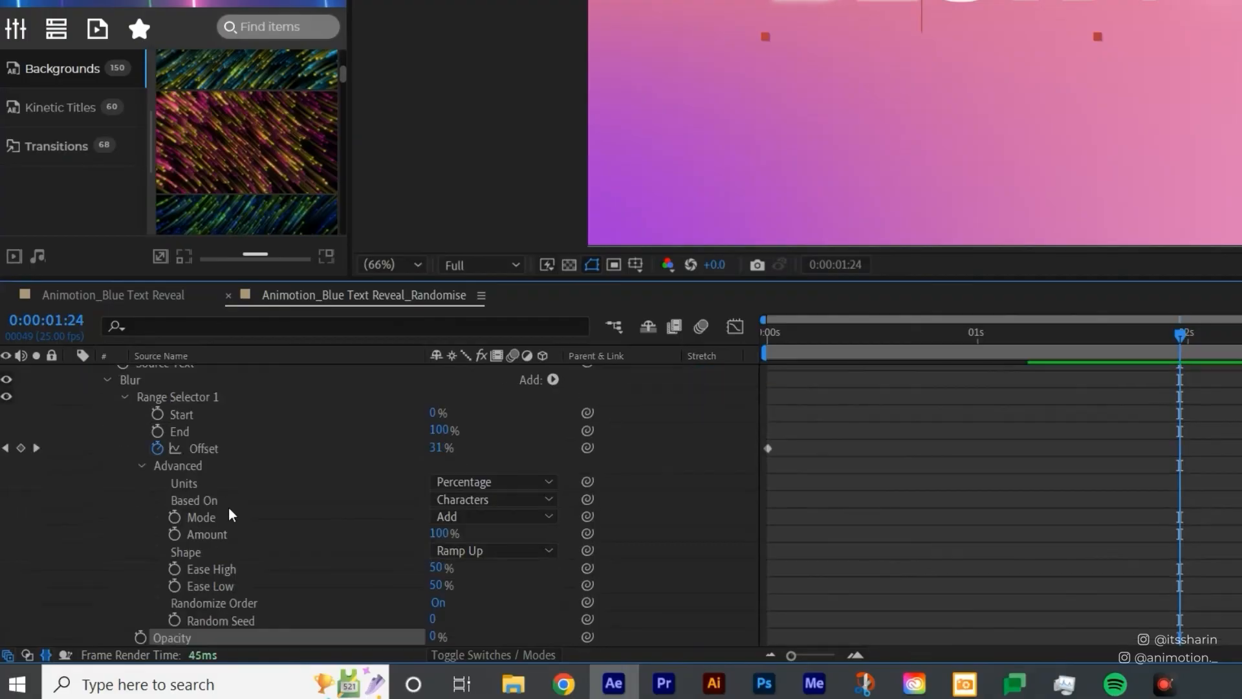
{"action": "scroll", "scroll_direction": "down", "scroll_amount": 3}
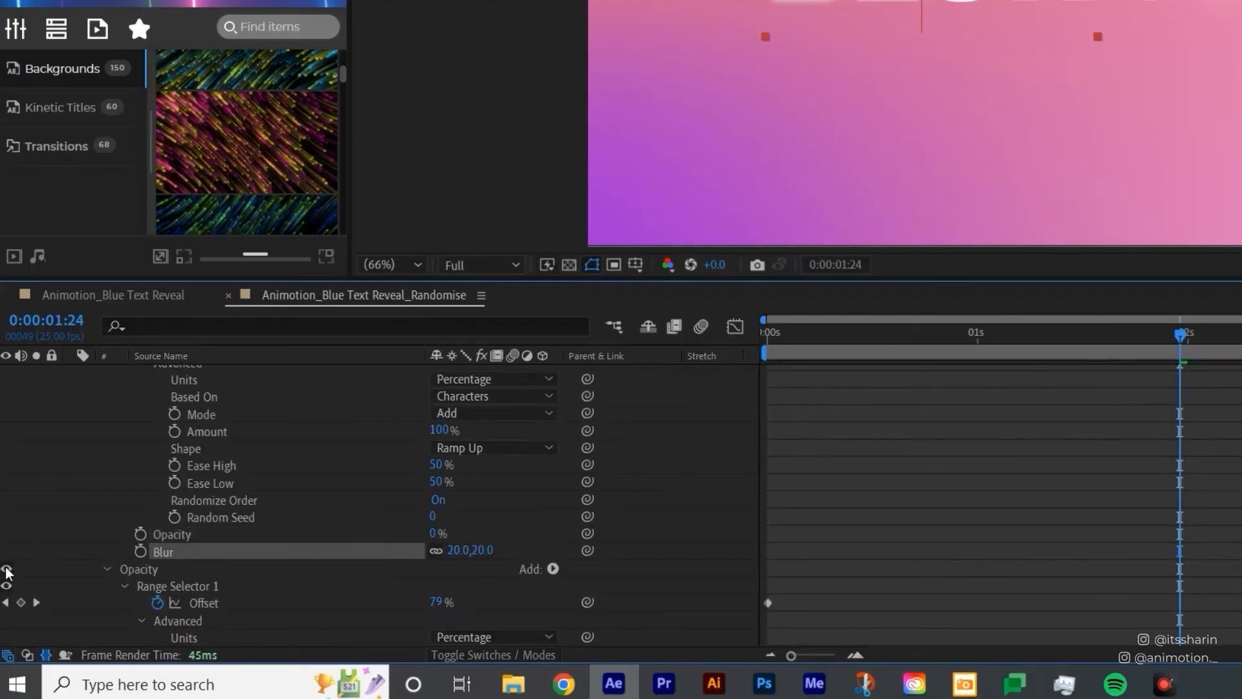